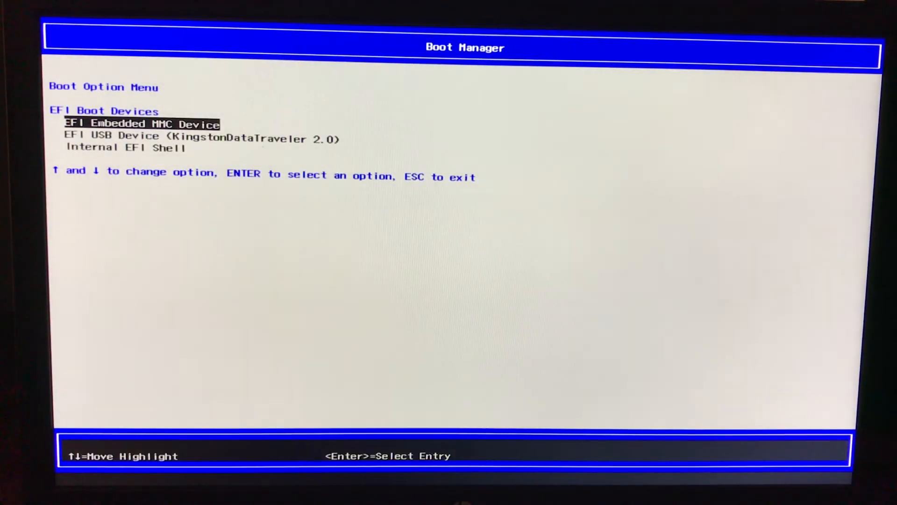
# - Boot the installer USB stick and launch the GRUB 'install' entry
pyautogui.press('Down')
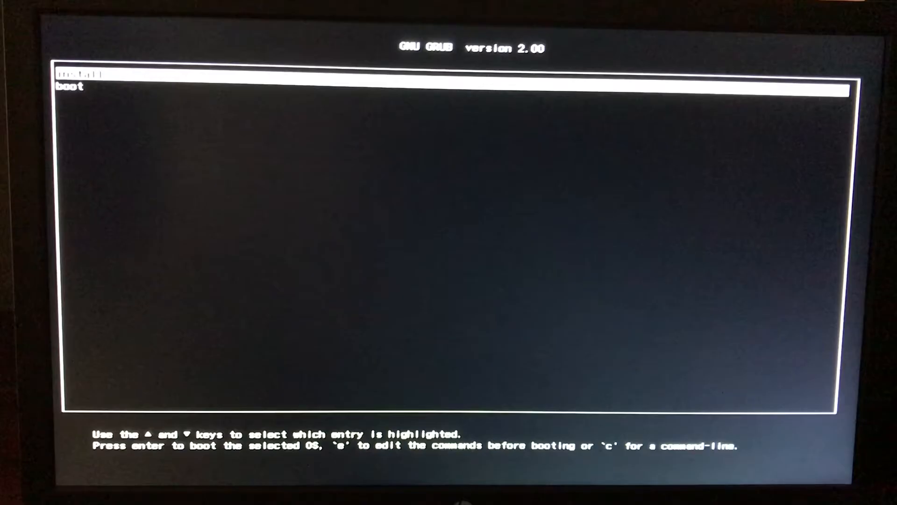
pyautogui.press('Return')
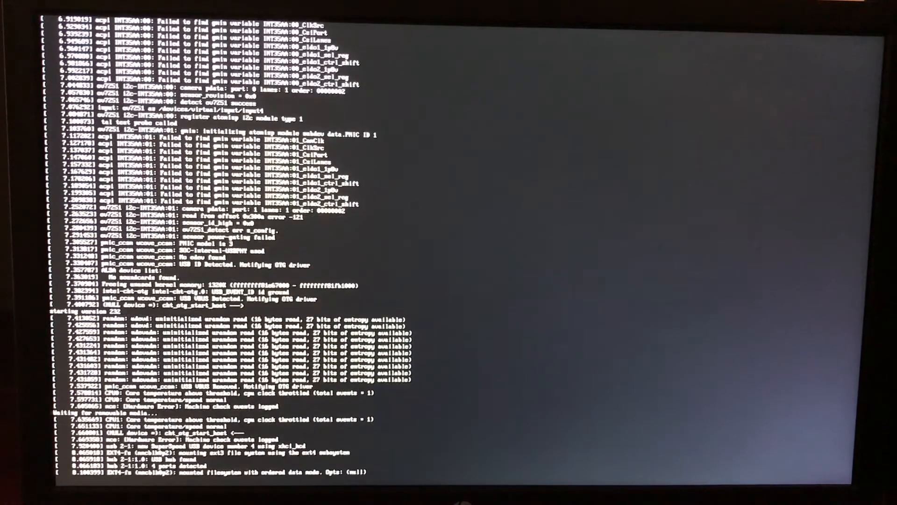
# - Follow the kernel boot log as the installer runs from the Kingston USB drive
pyautogui.scroll(-3)
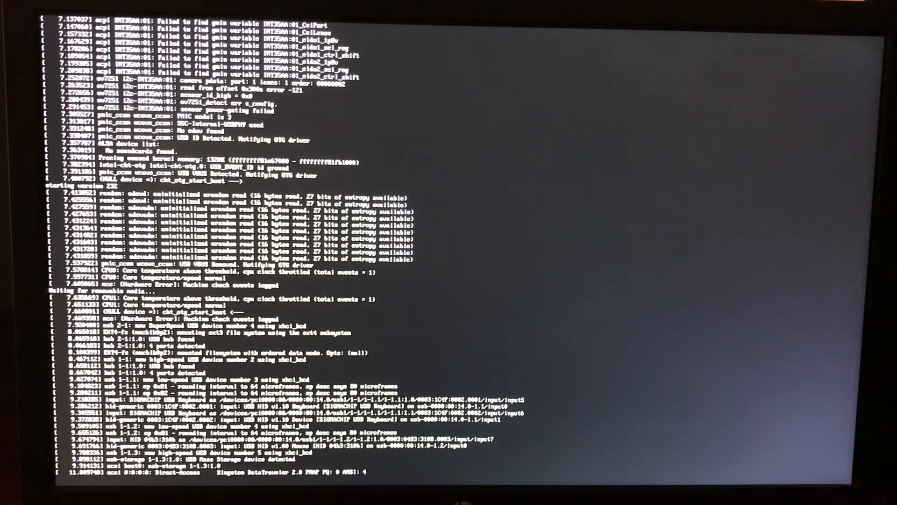
pyautogui.scroll(-3)
pyautogui.write('aero-')
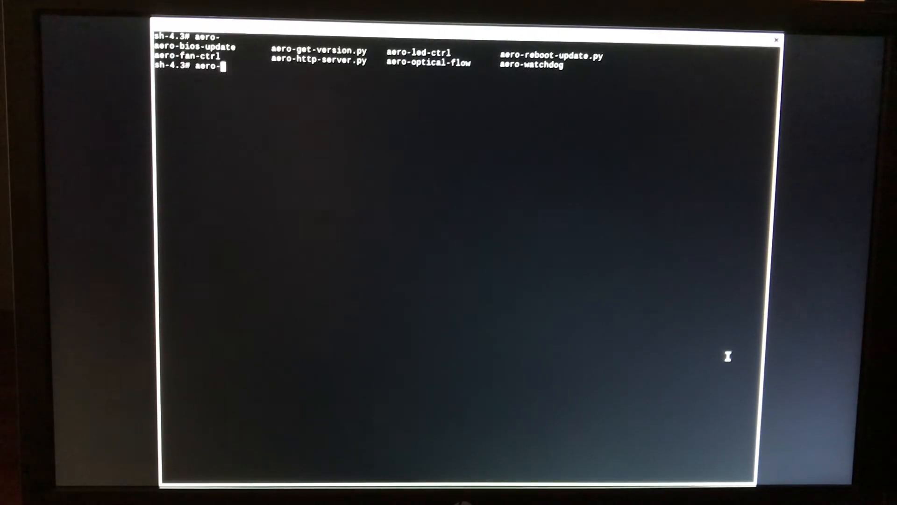
# - Run aero-bios-update to schedule the BIOS update for next boot, then reboot
pyautogui.press('Tab')
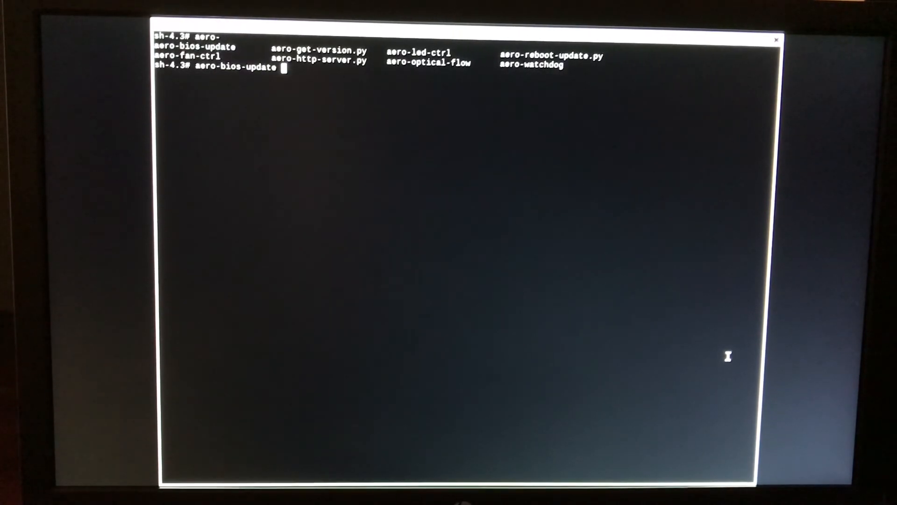
pyautogui.press('Return')
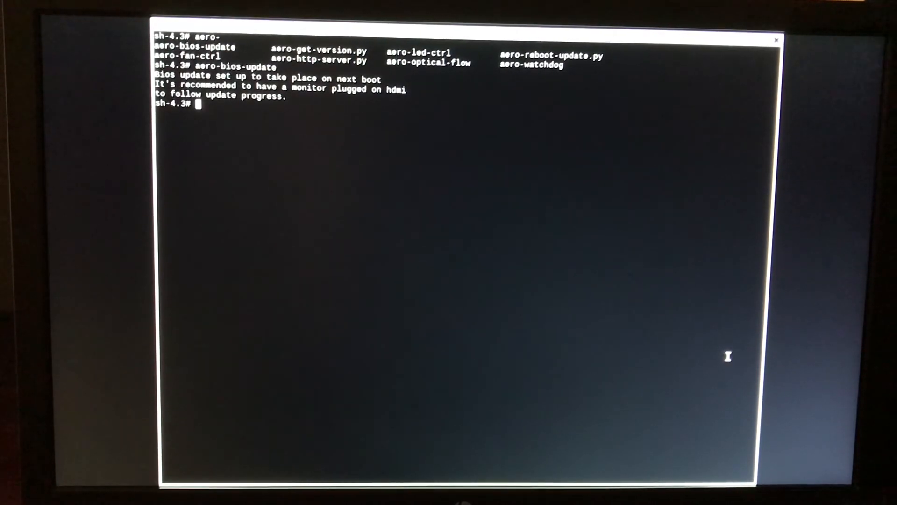
pyautogui.write('reboot')
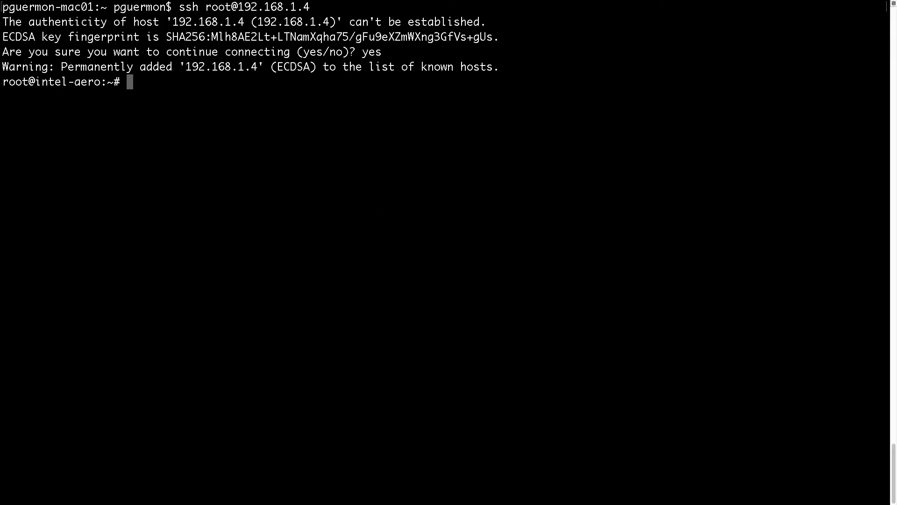
# - Change directory to /etc/aerofc/px4 where the firmware lives
pyautogui.write('cd')
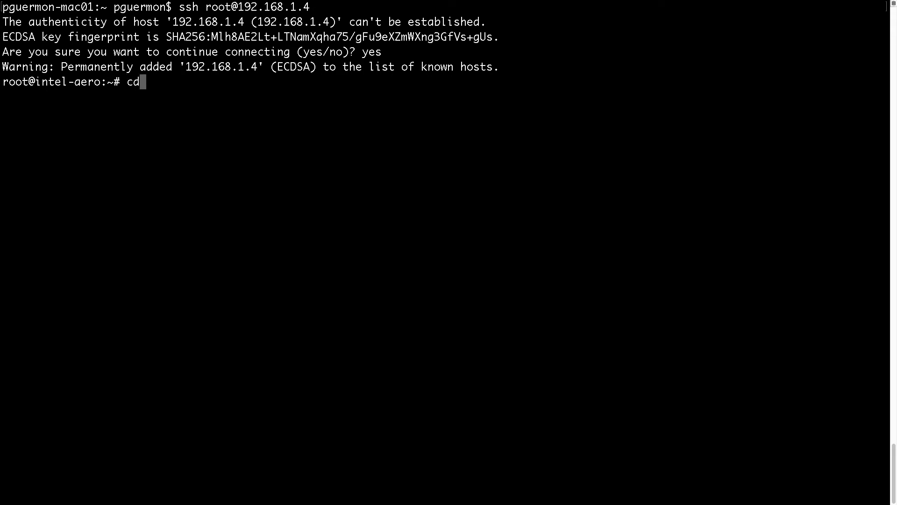
pyautogui.write('/etc/')
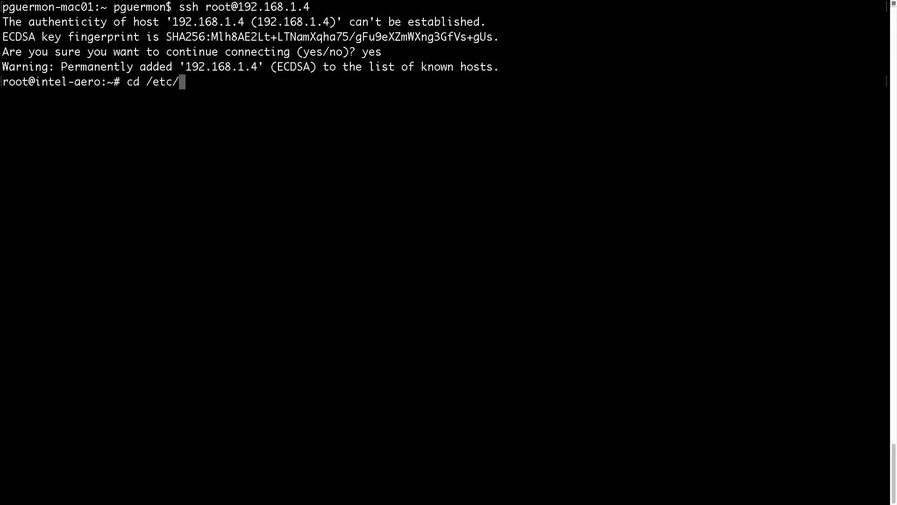
pyautogui.write('aerofc/')
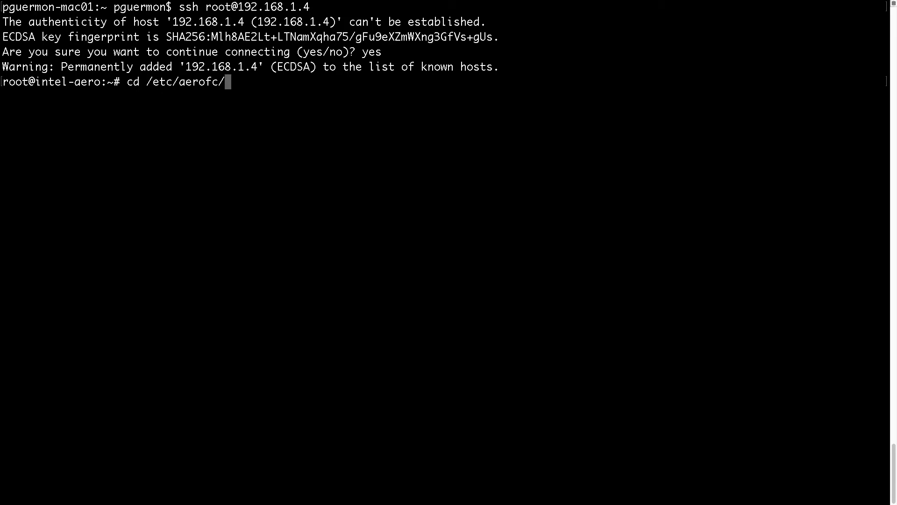
pyautogui.press('Return')
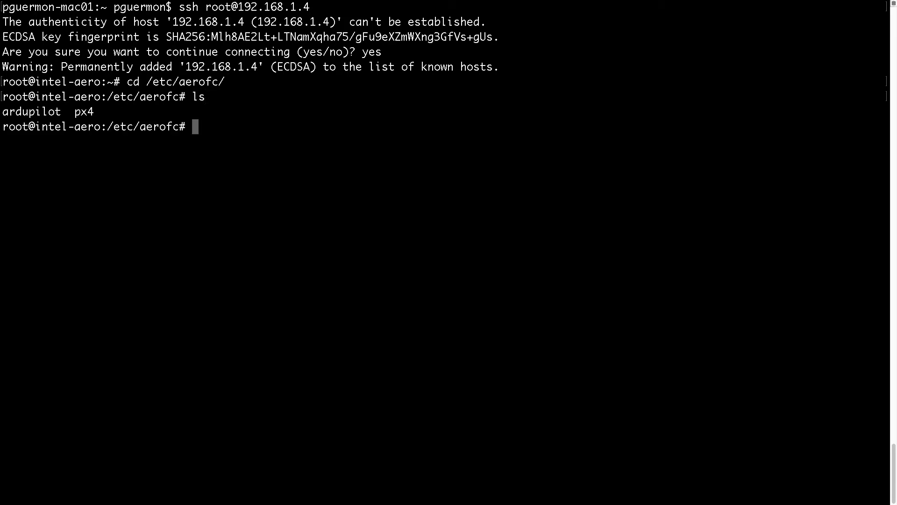
pyautogui.write('cd px4/')
pyautogui.write('a')
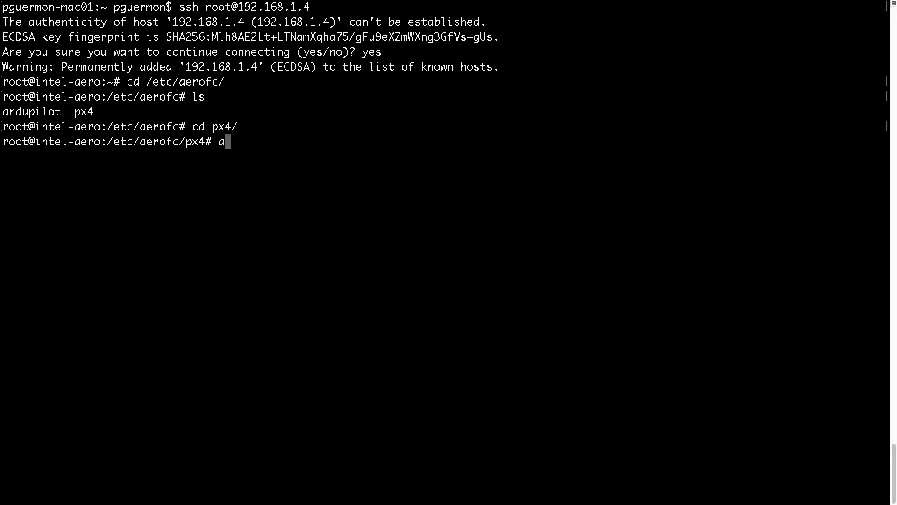
# - Run aerofc-update.sh with nuttx-aerofc-v1-default.px4 to flash the flight controller
pyautogui.write('erofc-')
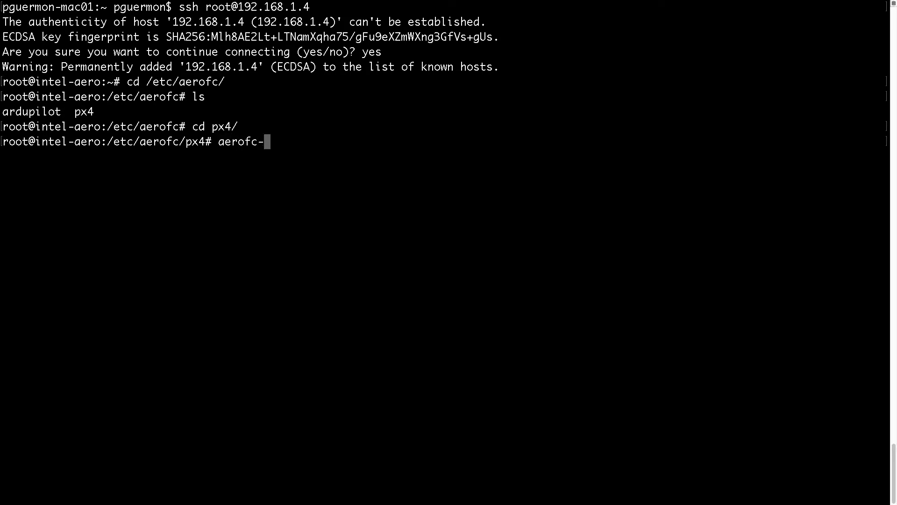
pyautogui.press('Tab')
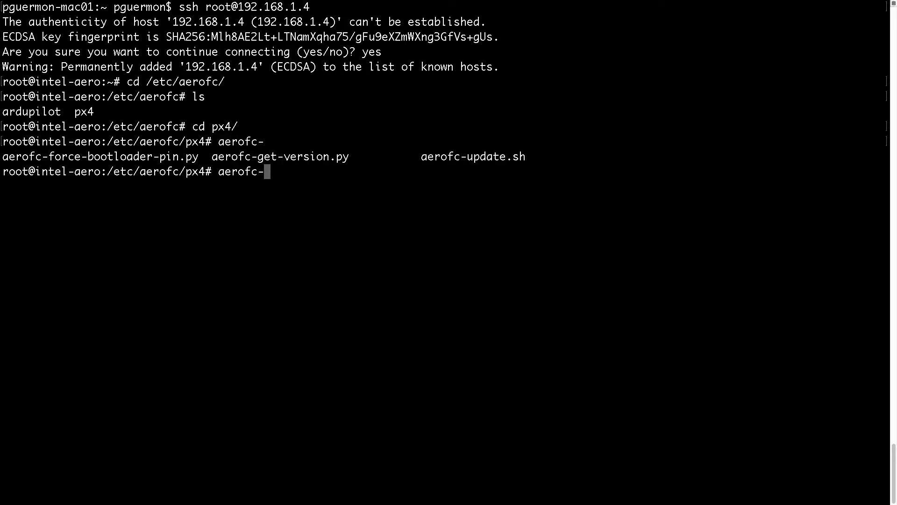
pyautogui.press('Tab')
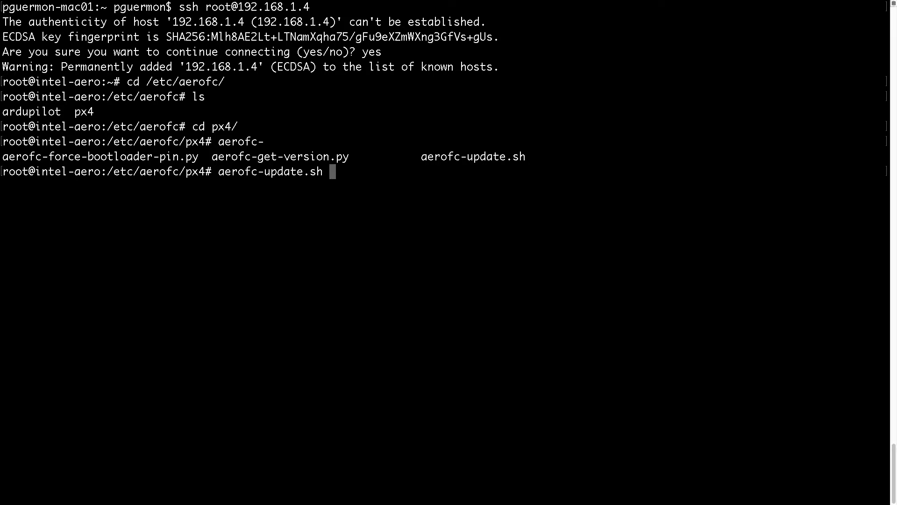
pyautogui.press('Tab')
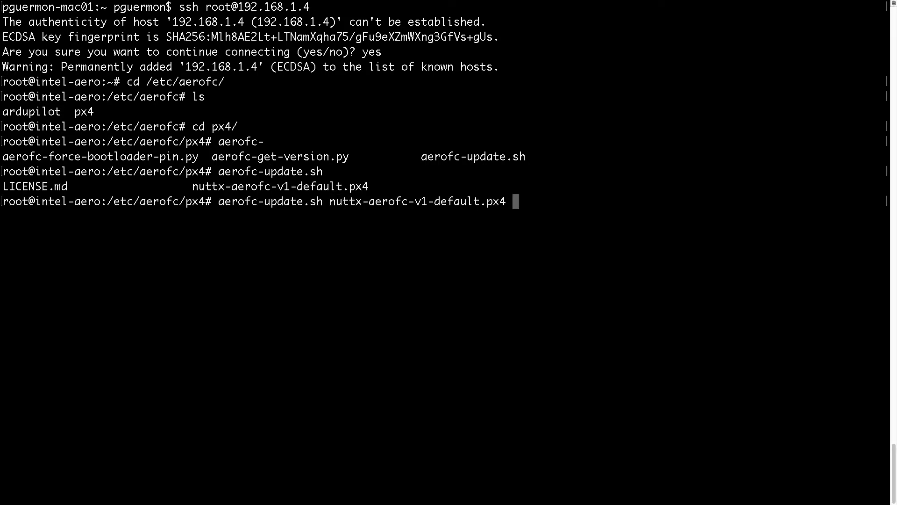
pyautogui.press('Return')
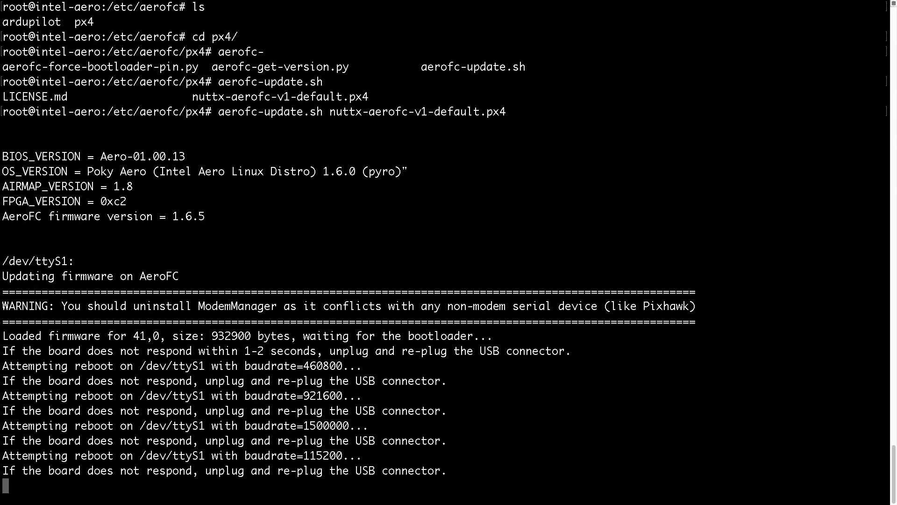
# - Follow the AeroFC erase, program and verify to 100%, then head to /etc/fpga
pyautogui.scroll(-3)
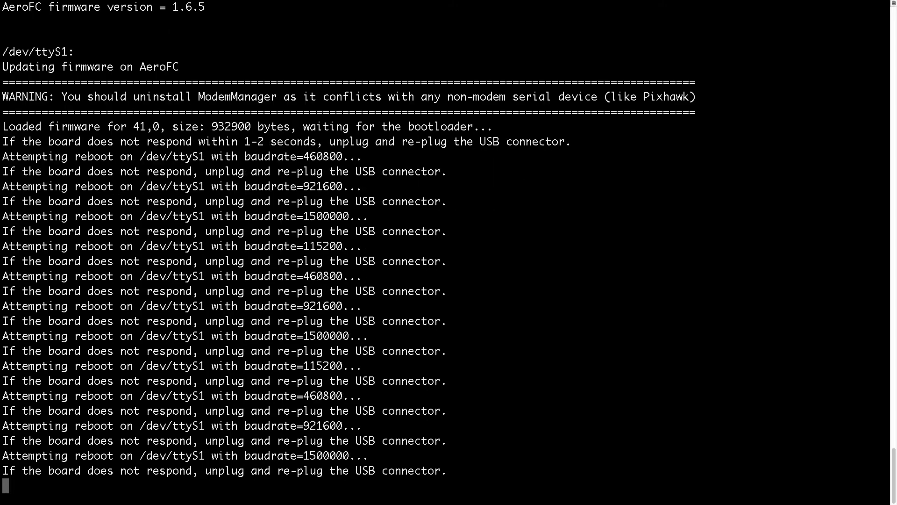
pyautogui.scroll(-3)
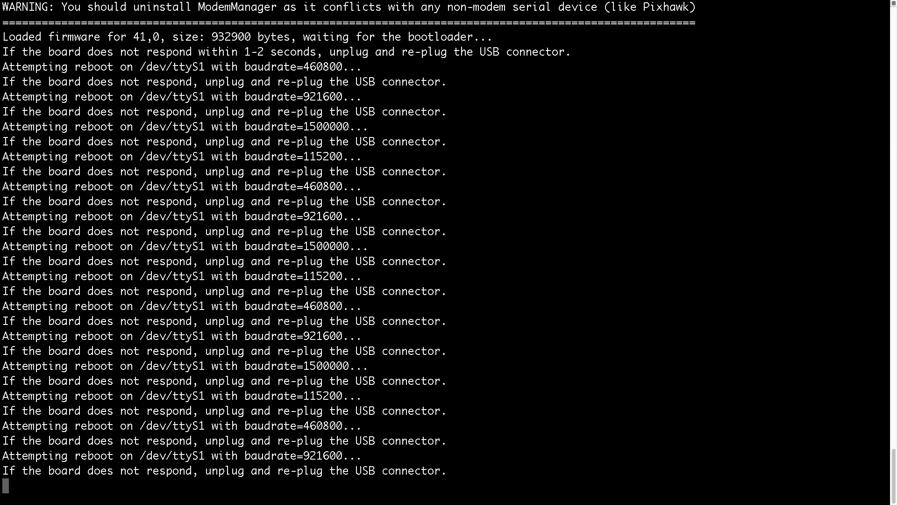
pyautogui.scroll(-3)
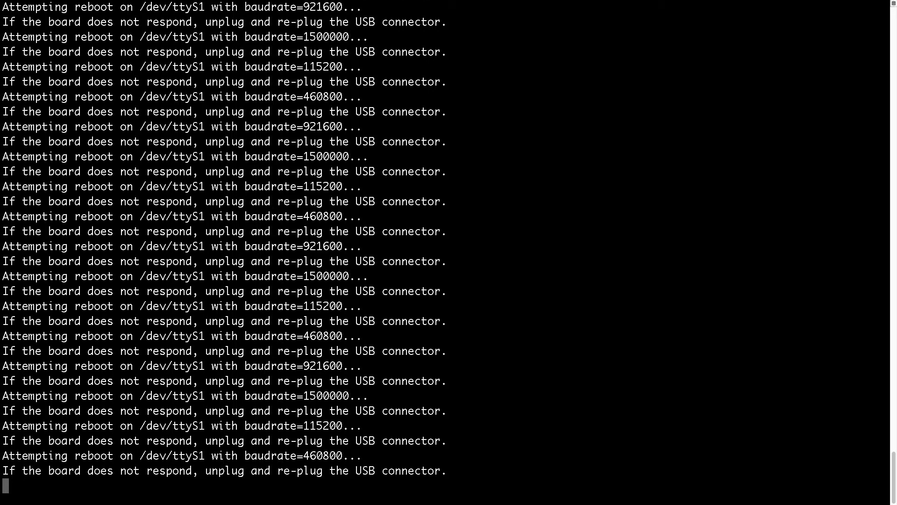
pyautogui.scroll(-3)
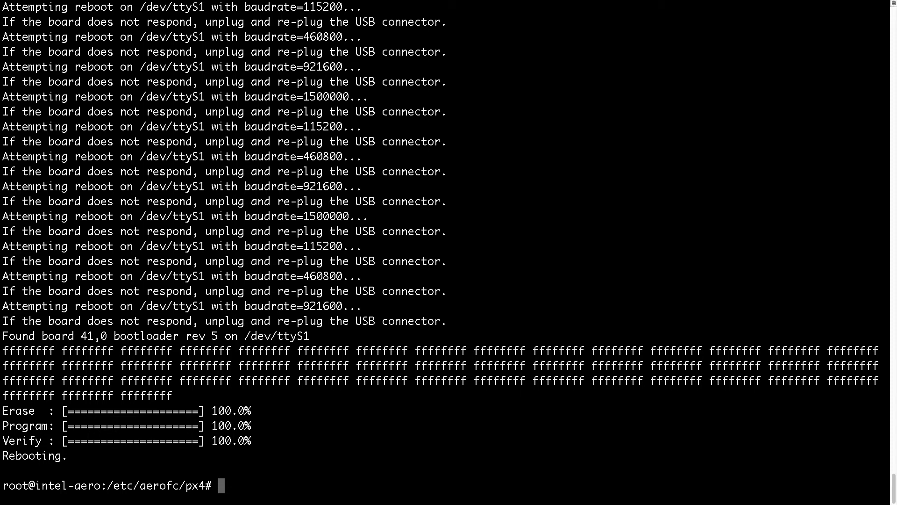
pyautogui.write('cd /etc/fpga/')
pyautogui.write('ls -la')
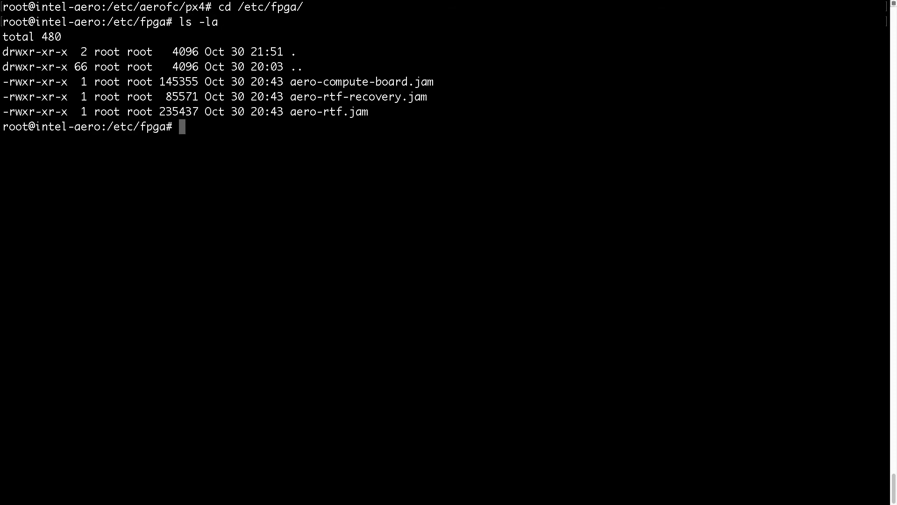
# - Program the FPGA with jam -aprogram aero-rtf.jam
pyautogui.write('jam -a')
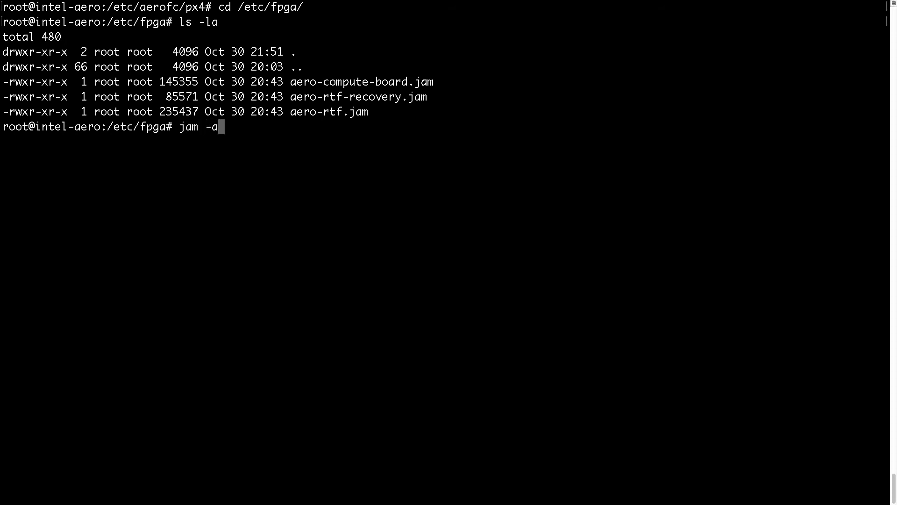
pyautogui.write('program')
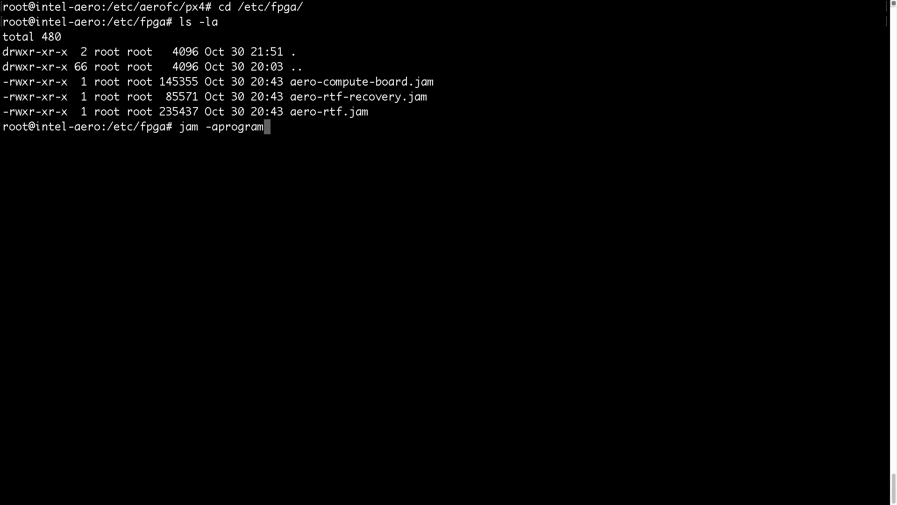
pyautogui.write('aero-rtf')
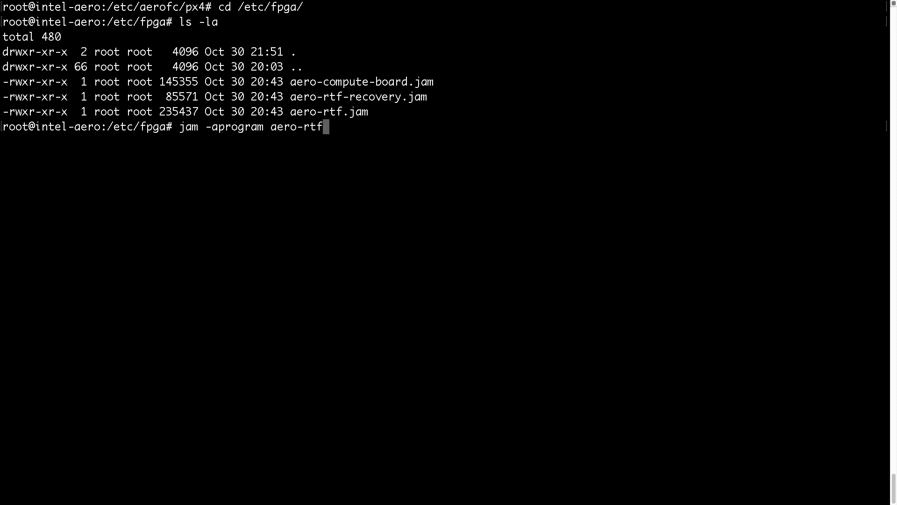
pyautogui.press('Return')
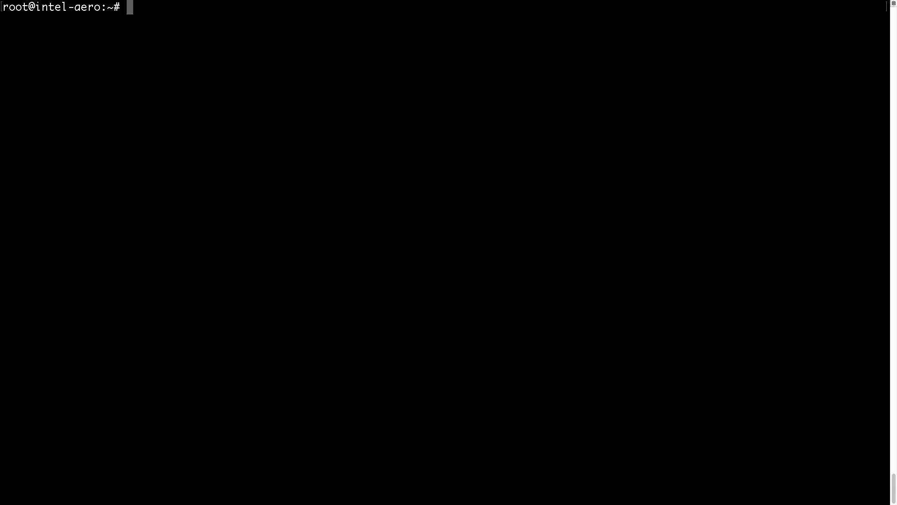
# - Run aero-get-version.py to report BIOS Aero-01.00.13, OS 1.6.0, FPGA 0xc2 and AeroFC 1.6.5
pyautogui.write('aero-g')
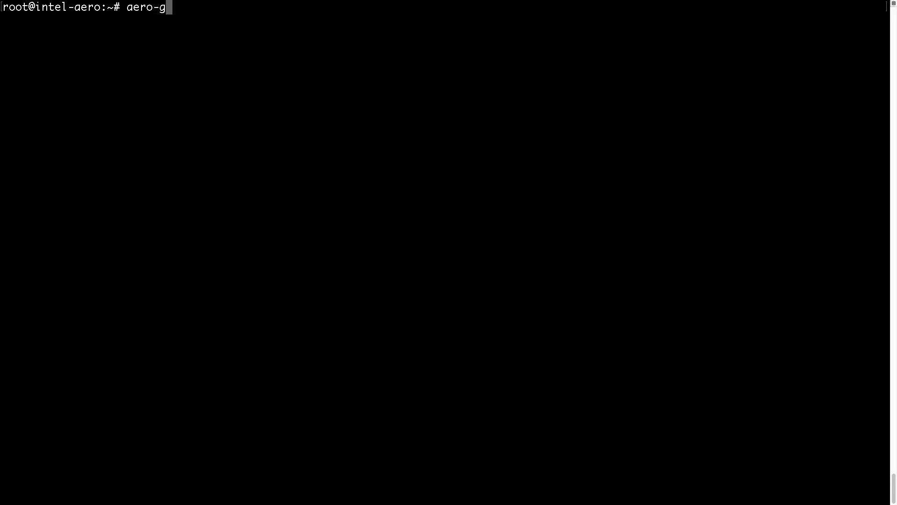
pyautogui.press('Return')
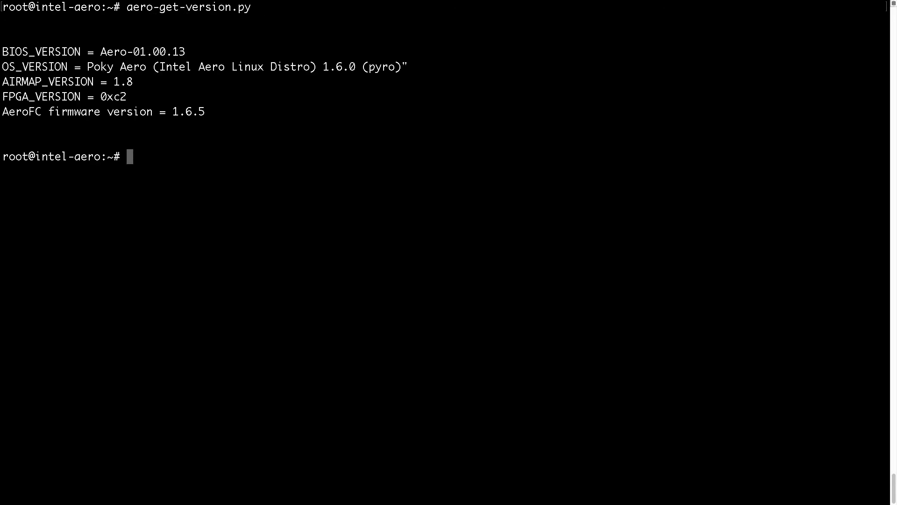